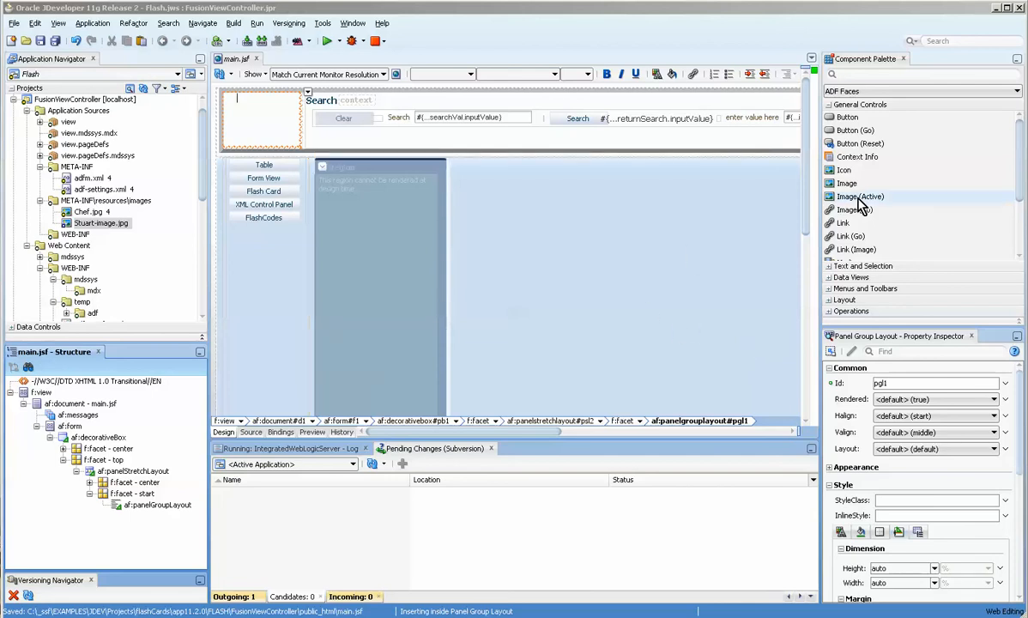
Insert an ADF Faces Image component into the header's panelGroupLayout.
left_click(846, 182)
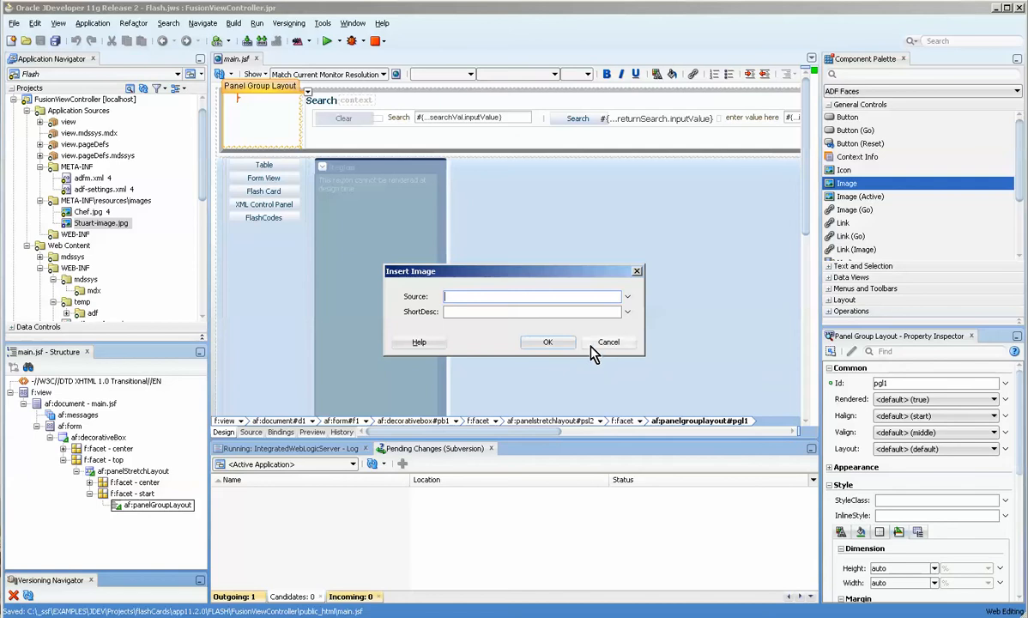
Choose Stuart-image.jpg as the image source and accept copying it into resources.
left_click(628, 296)
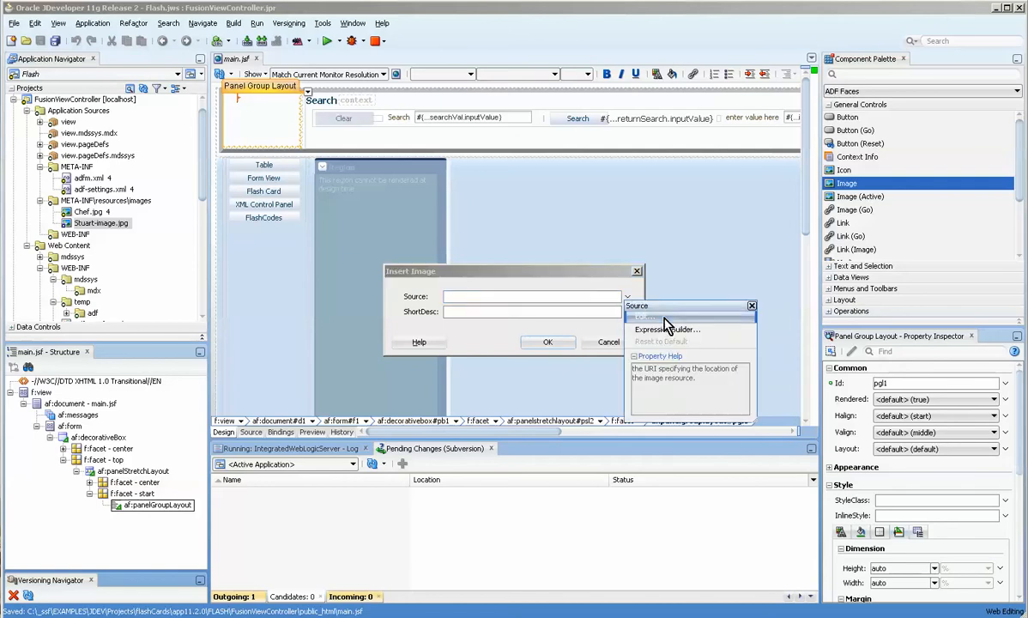
left_click(646, 318)
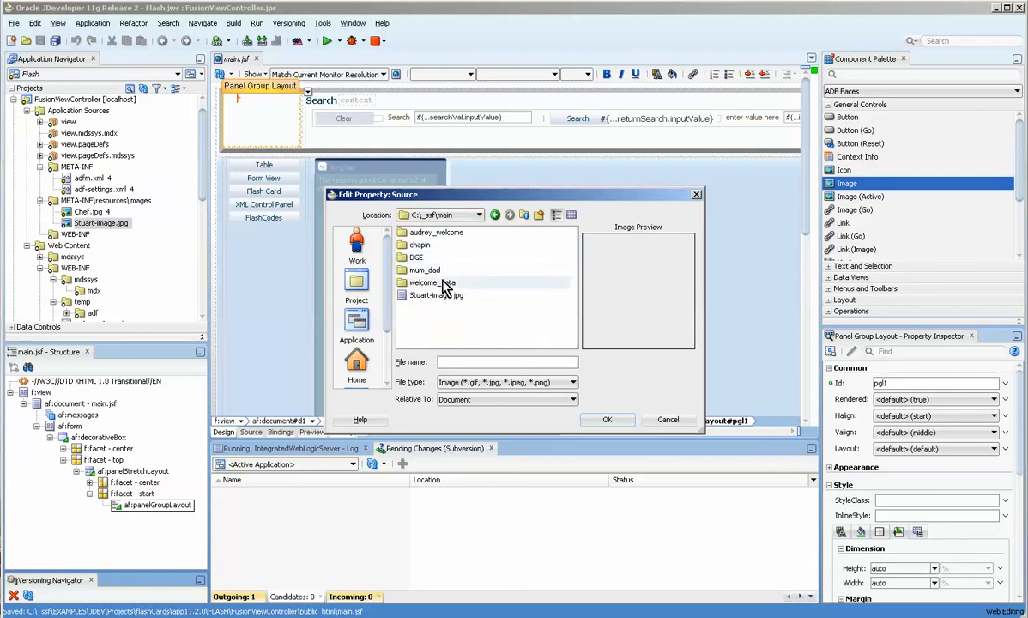
left_click(608, 420)
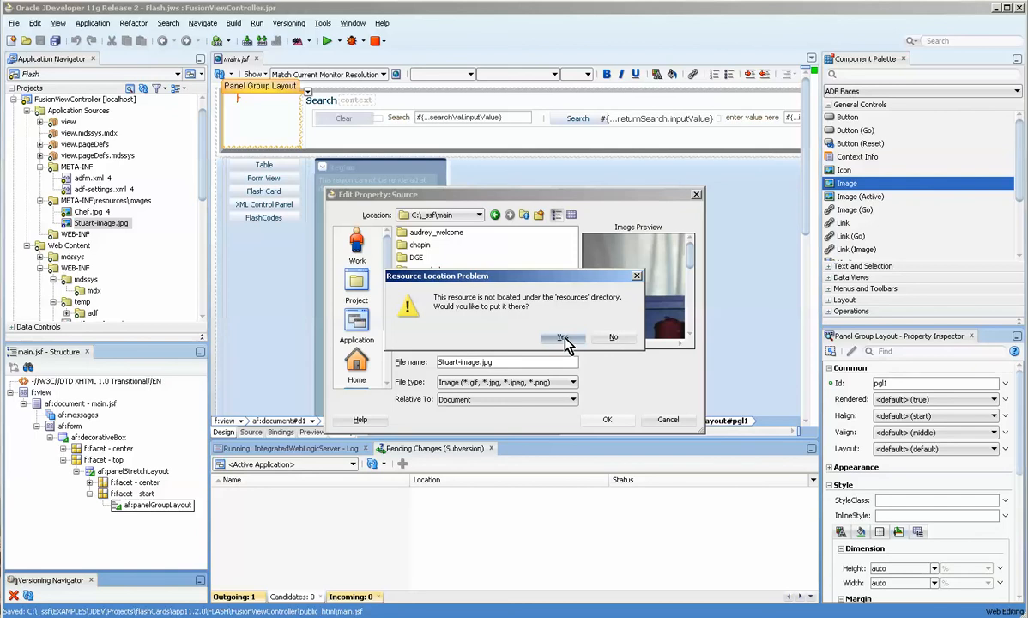
left_click(563, 338)
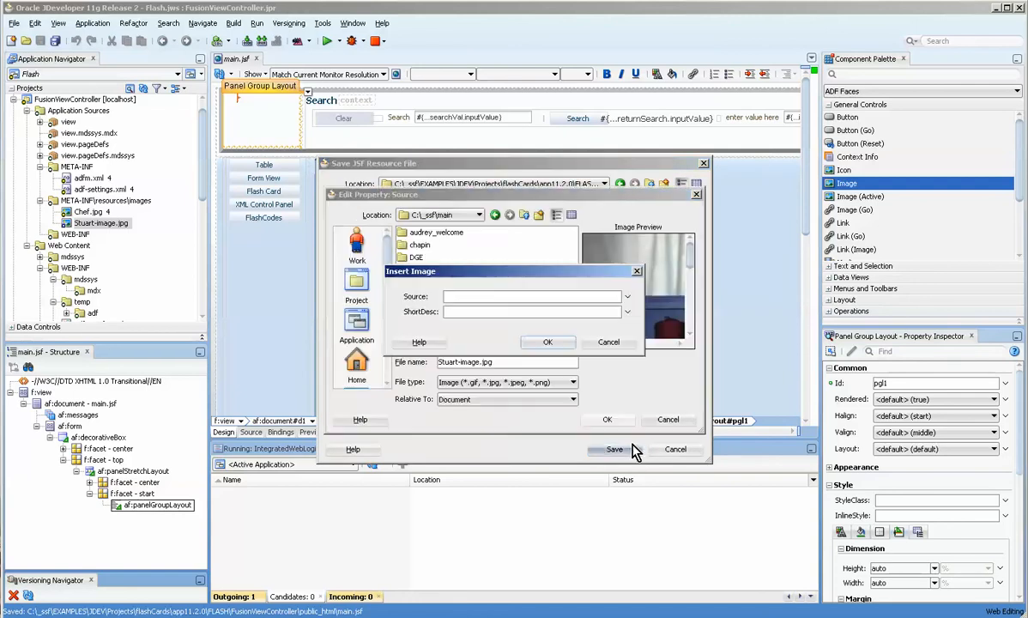
Save the photo as a JSF resource and insert the image with short description 'Me'.
left_click(614, 448)
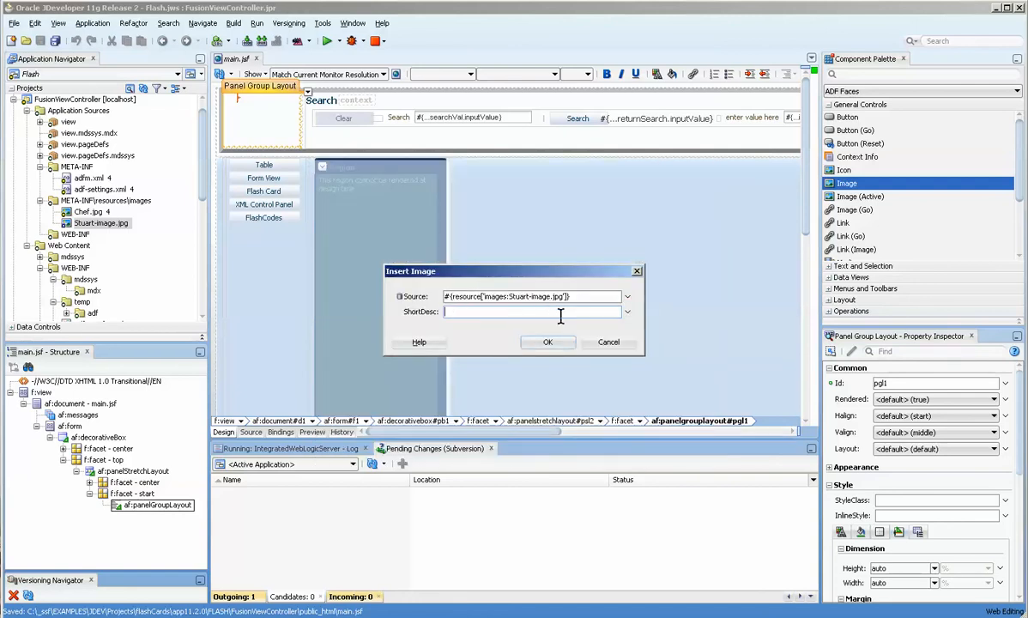
type("Mew")
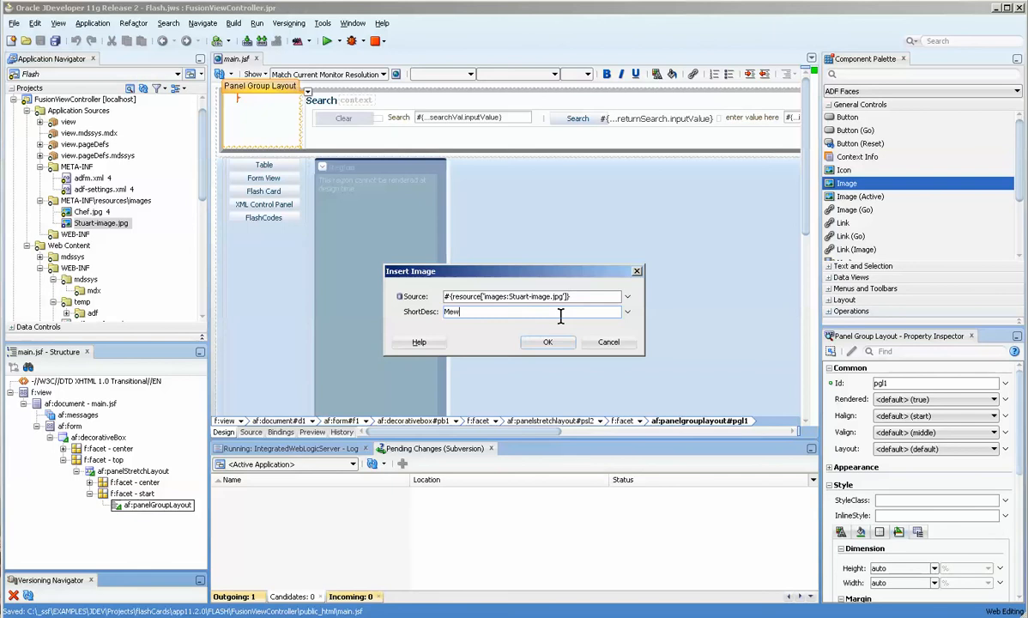
key("Backspace")
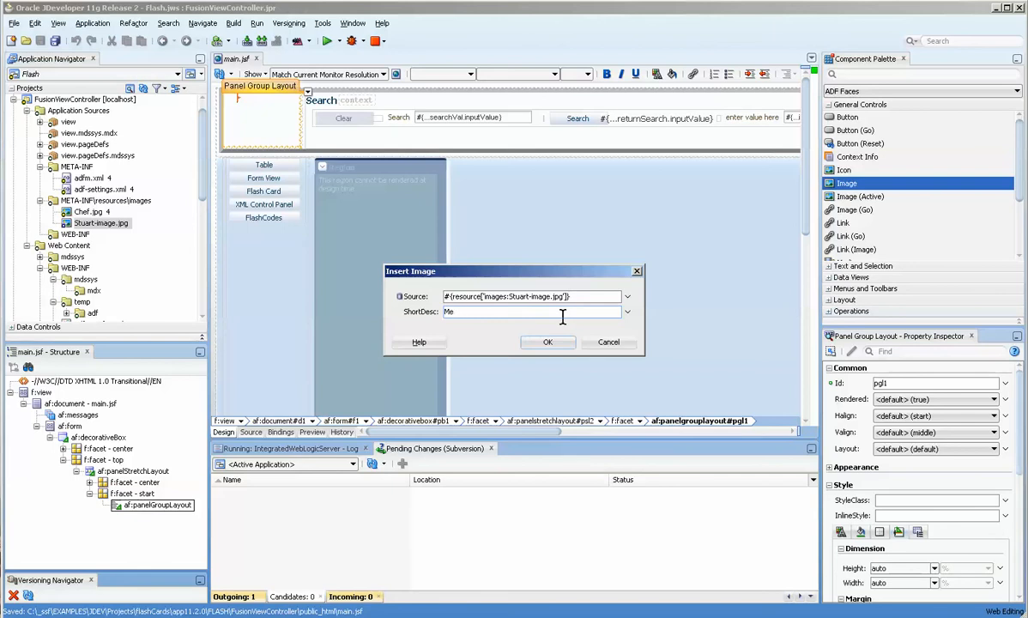
left_click(548, 342)
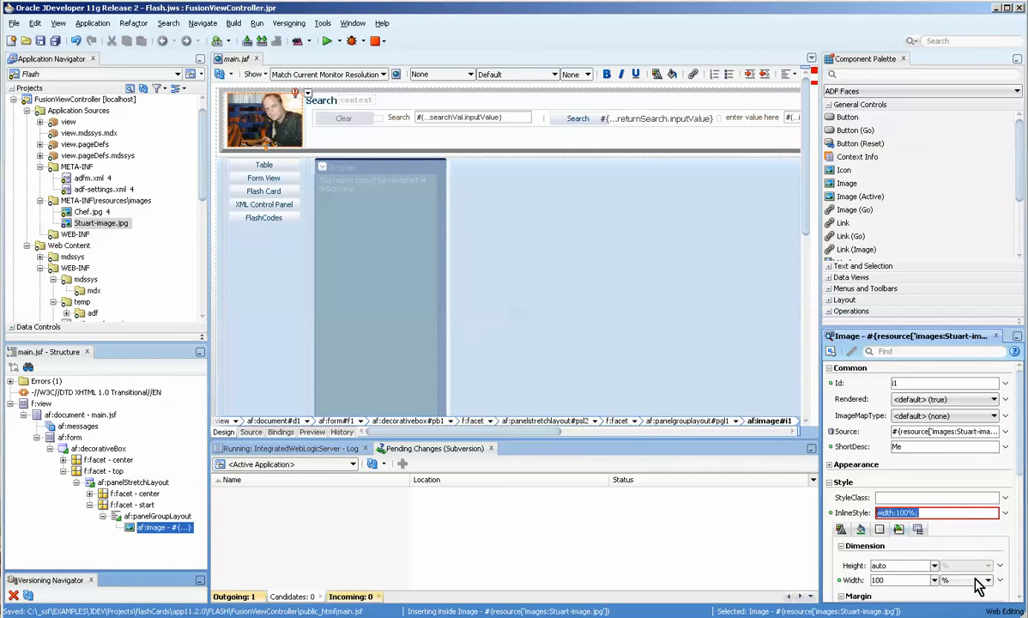
Review the unit options for the image's 100% width in the Property Inspector.
left_click(987, 580)
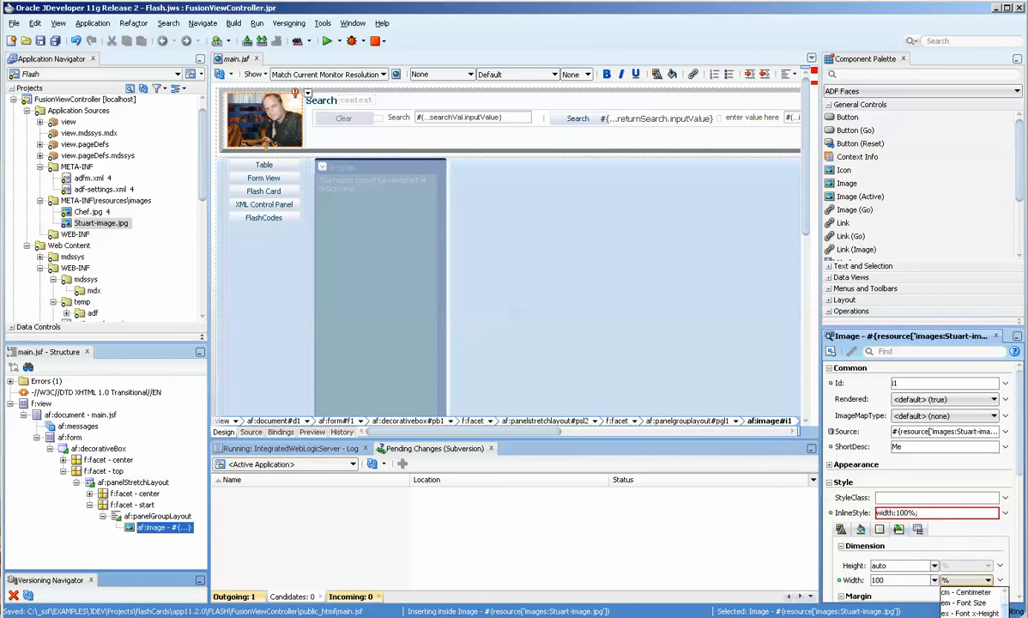